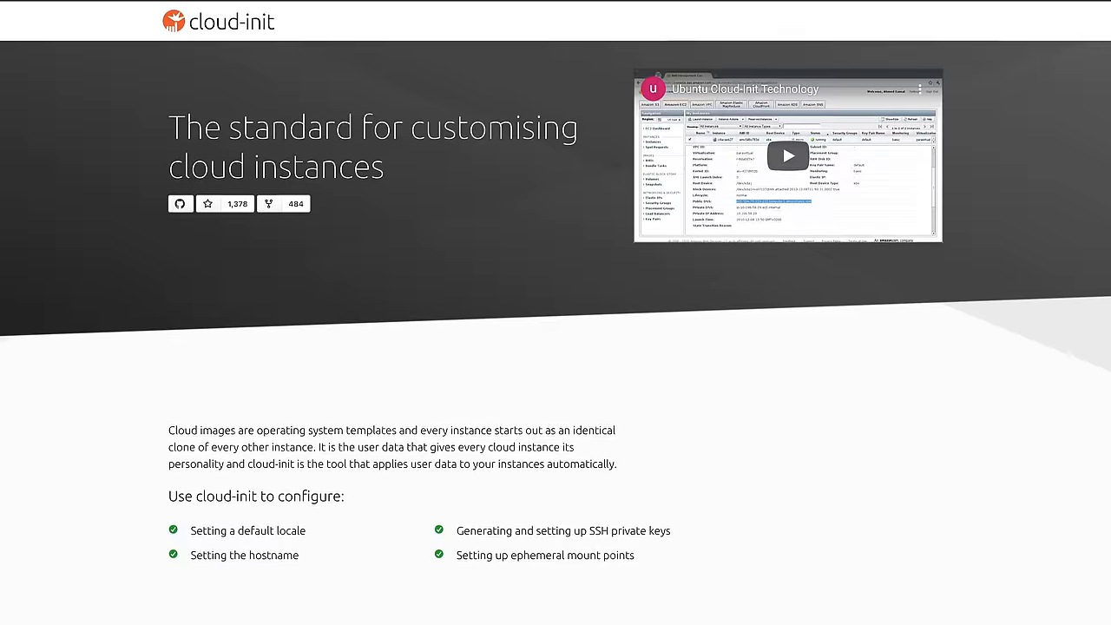
scroll("down", 3)
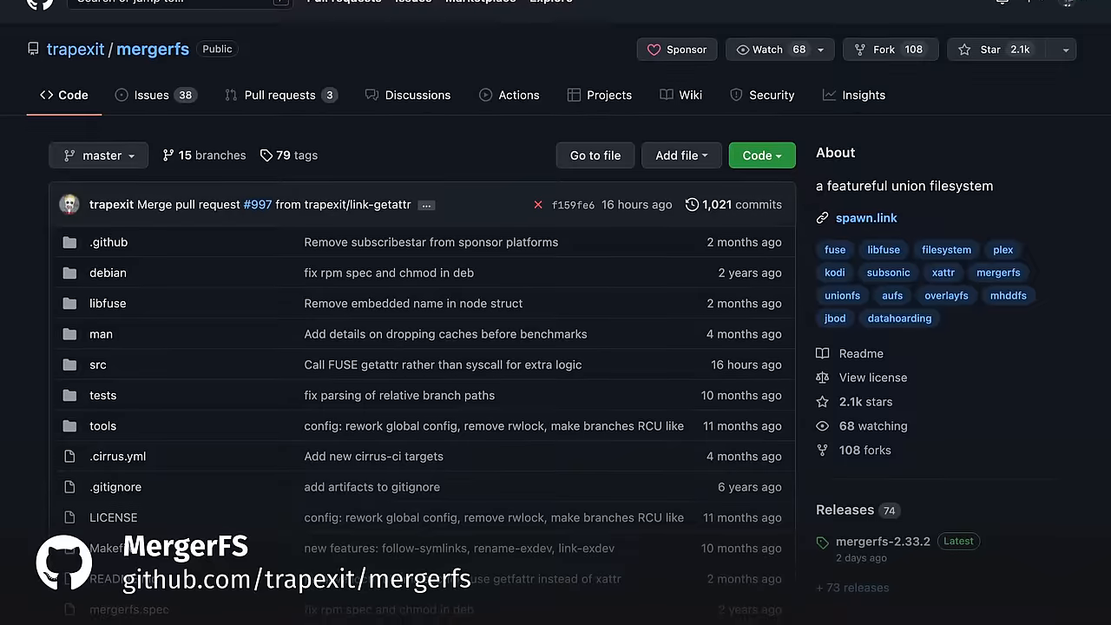
scroll("down", 3)
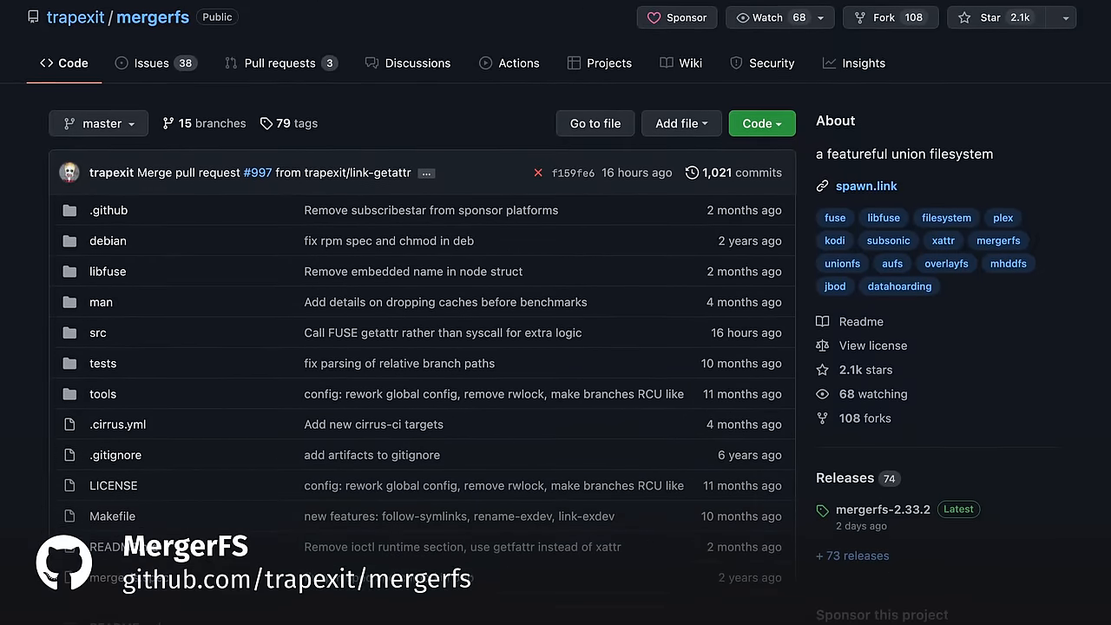
scroll("down", 3)
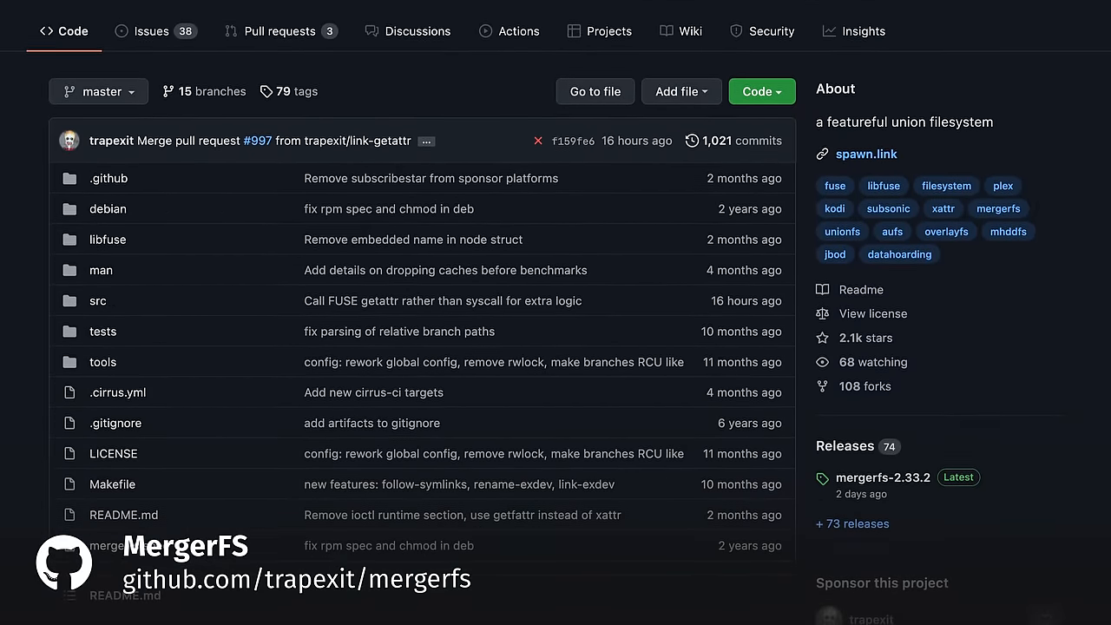